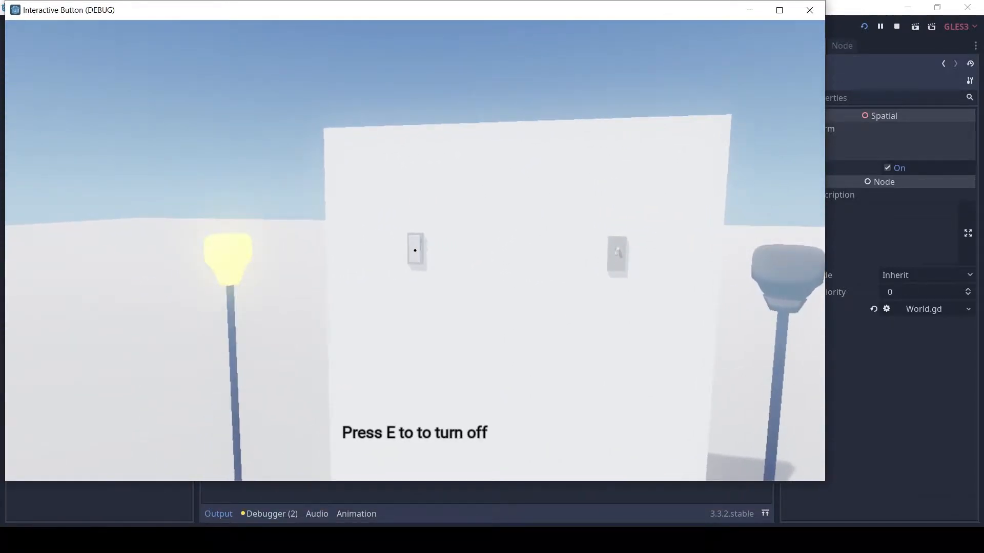
# Press E at the second wall switch to turn its lamp on
pyautogui.press('e')
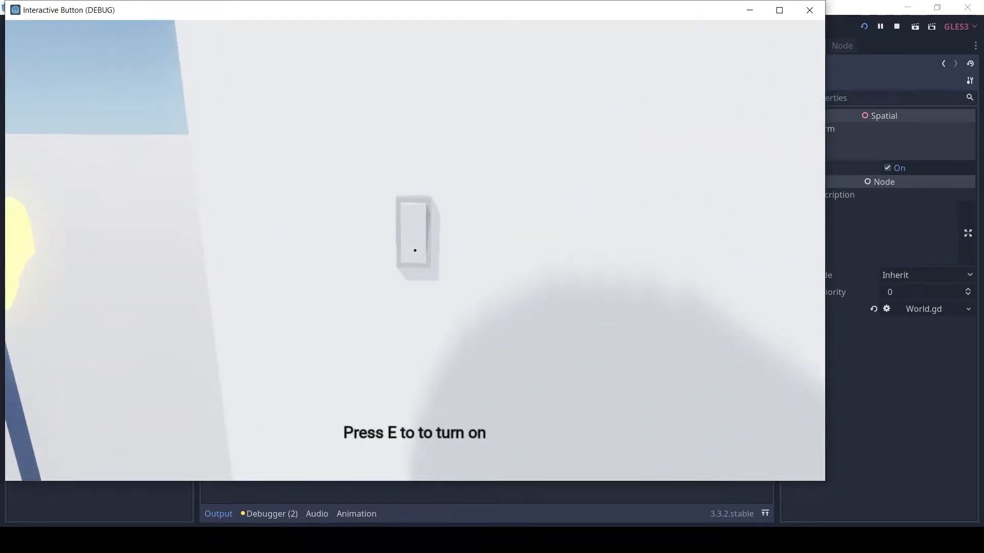
# Switch on the lamp beside the second button, then stop the running game
pyautogui.press('e')
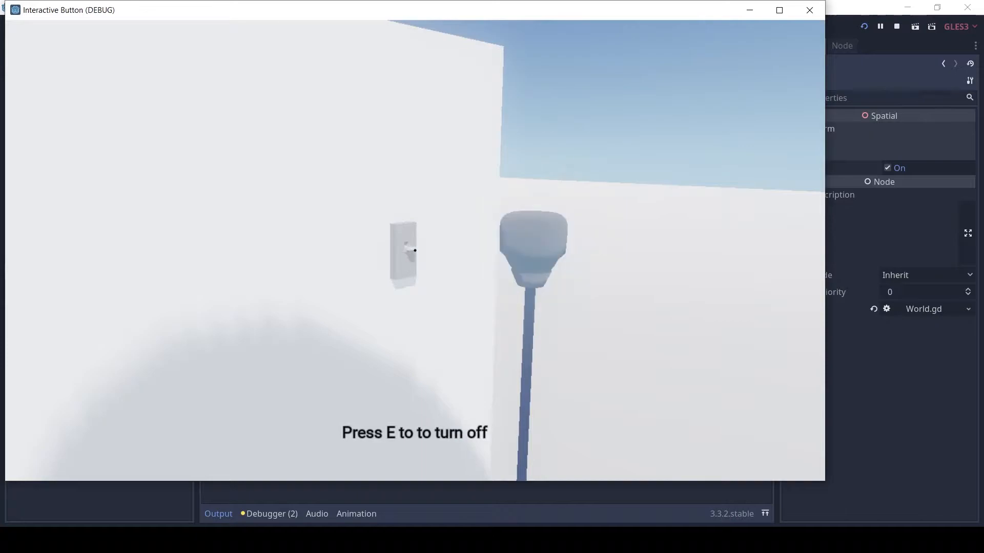
pyautogui.press('e')
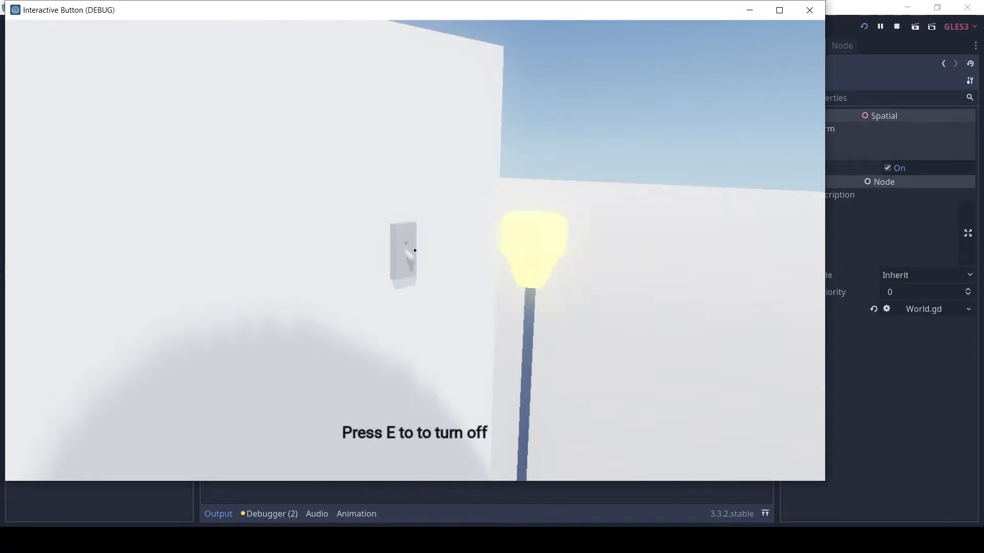
pyautogui.click(897, 26)
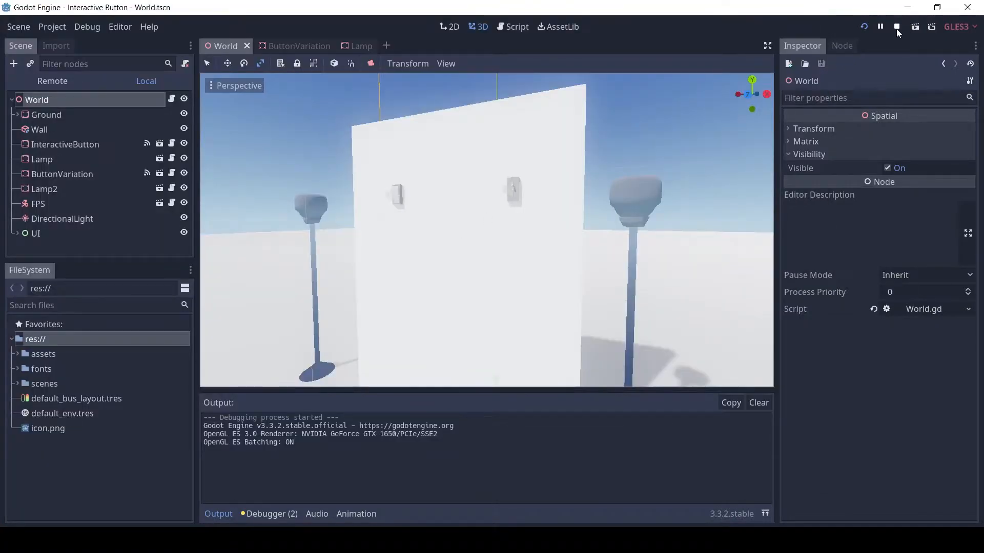
pyautogui.click(896, 26)
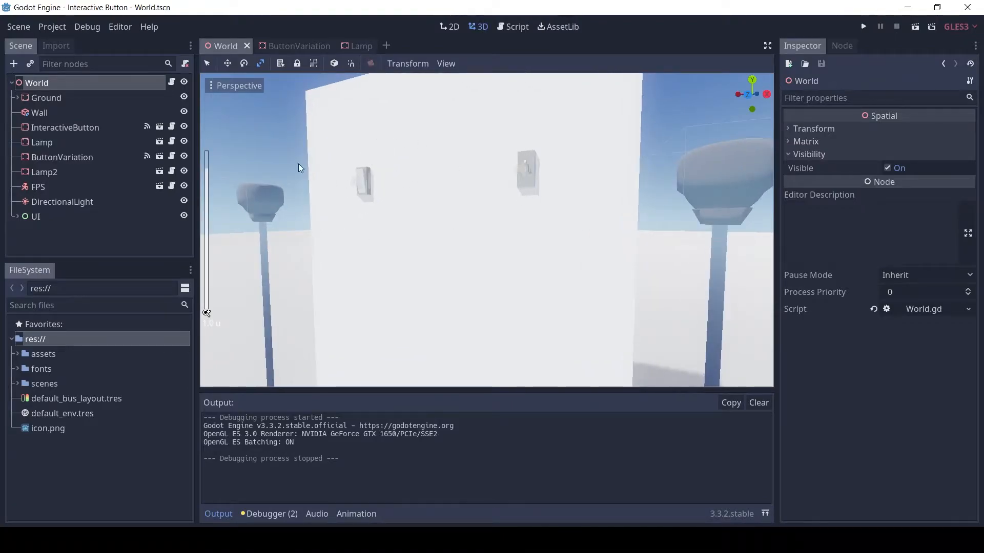
# Inspect the Ground, Wall, InteractiveButton, Lamp, ButtonVariation, Lamp2 and FPS nodes
pyautogui.click(46, 97)
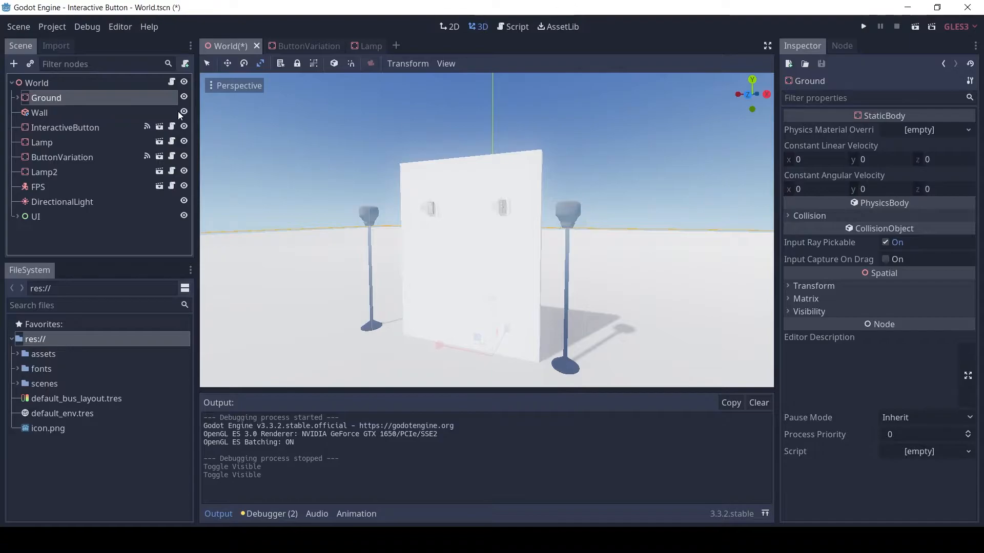
pyautogui.click(39, 113)
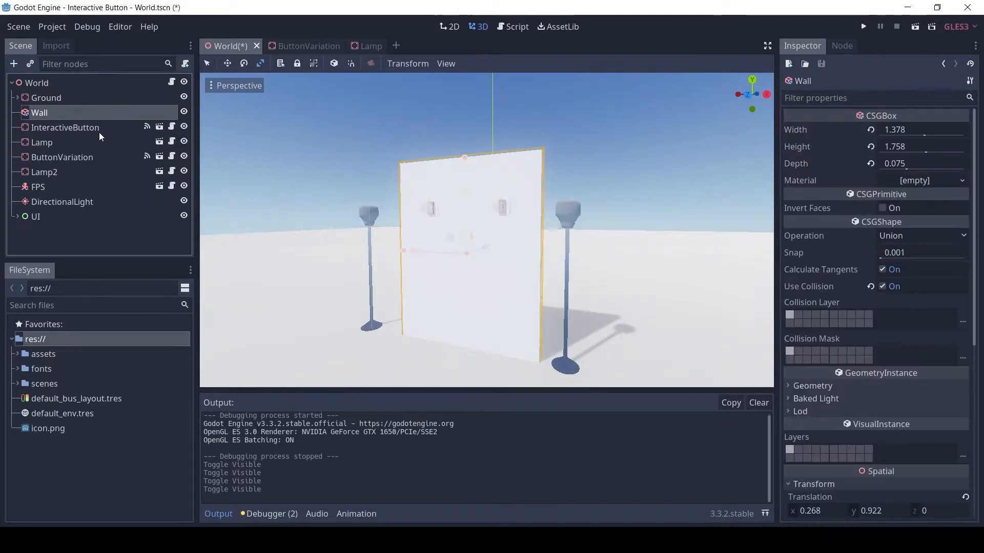
pyautogui.click(64, 128)
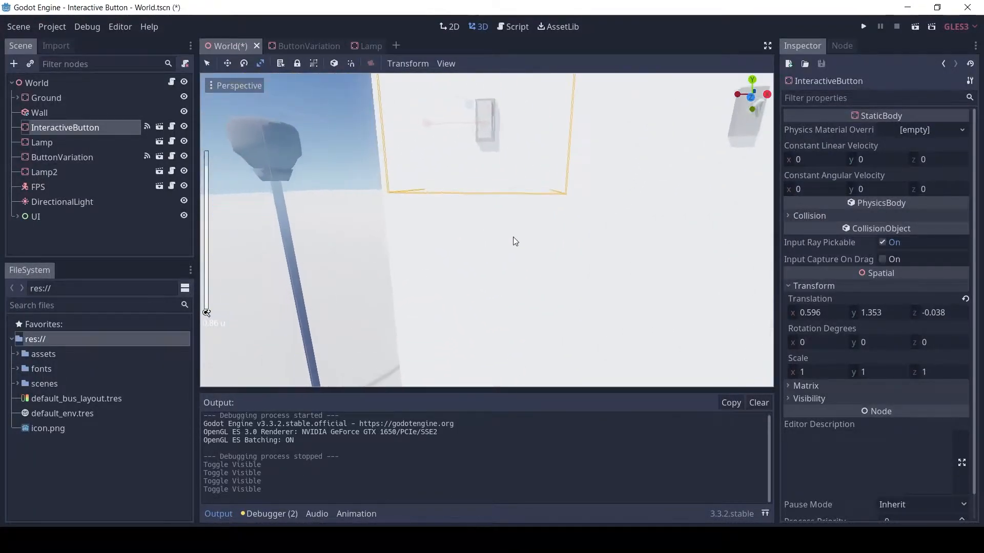
pyautogui.click(41, 142)
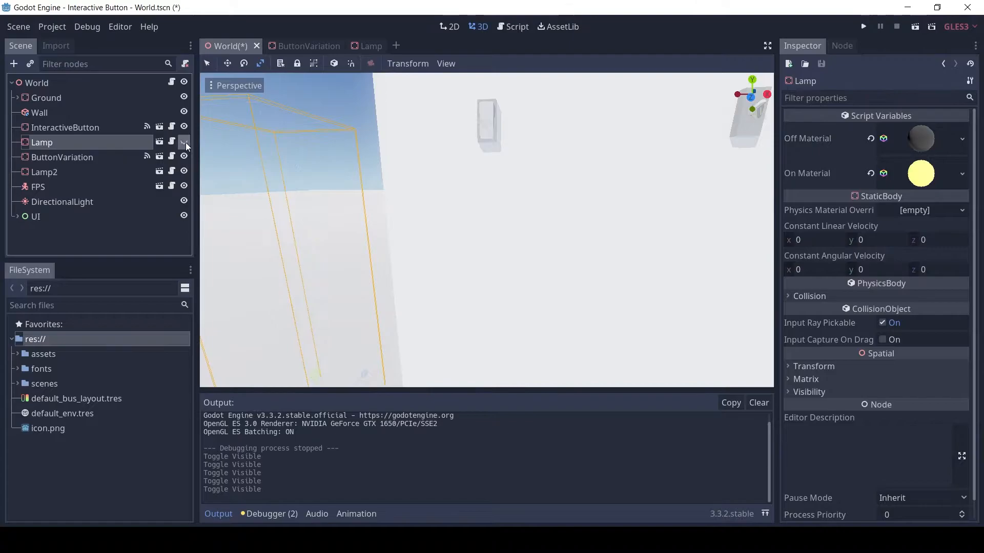
pyautogui.click(61, 157)
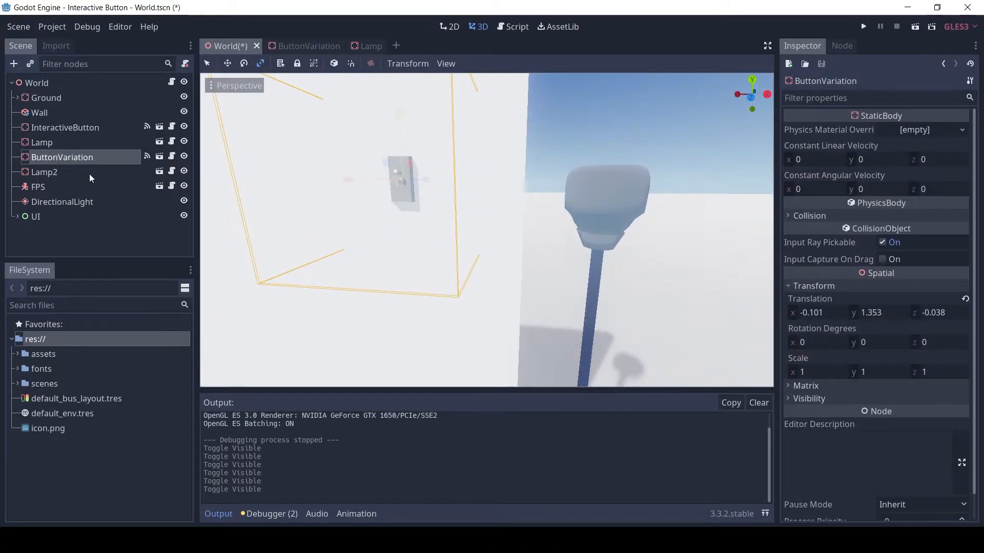
pyautogui.click(44, 172)
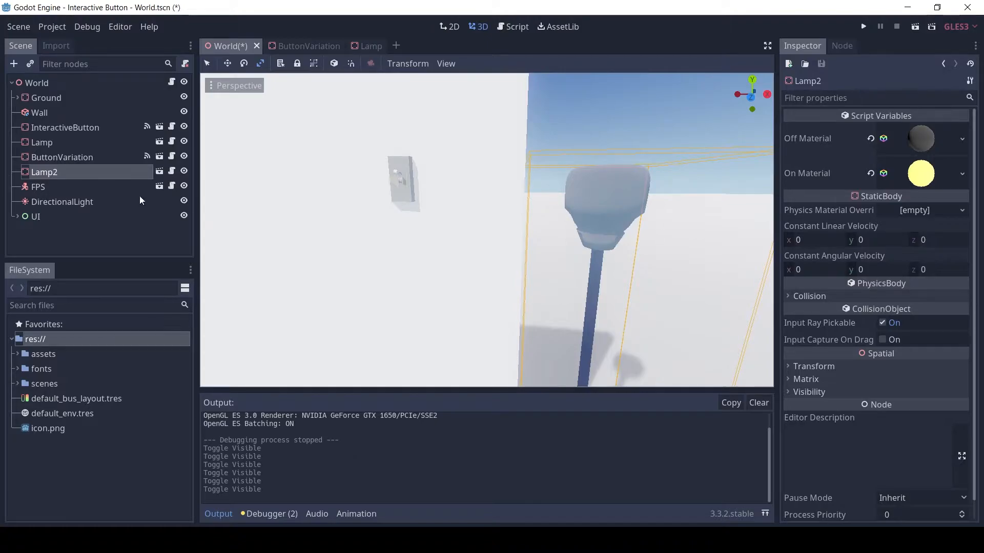
pyautogui.click(37, 187)
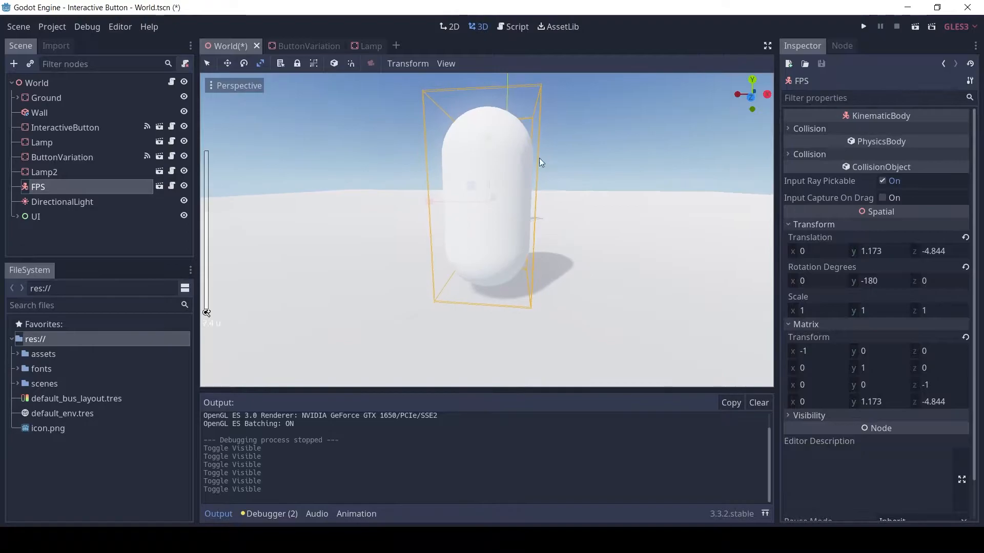
pyautogui.moveTo(540, 162); pyautogui.dragTo(394, 245)
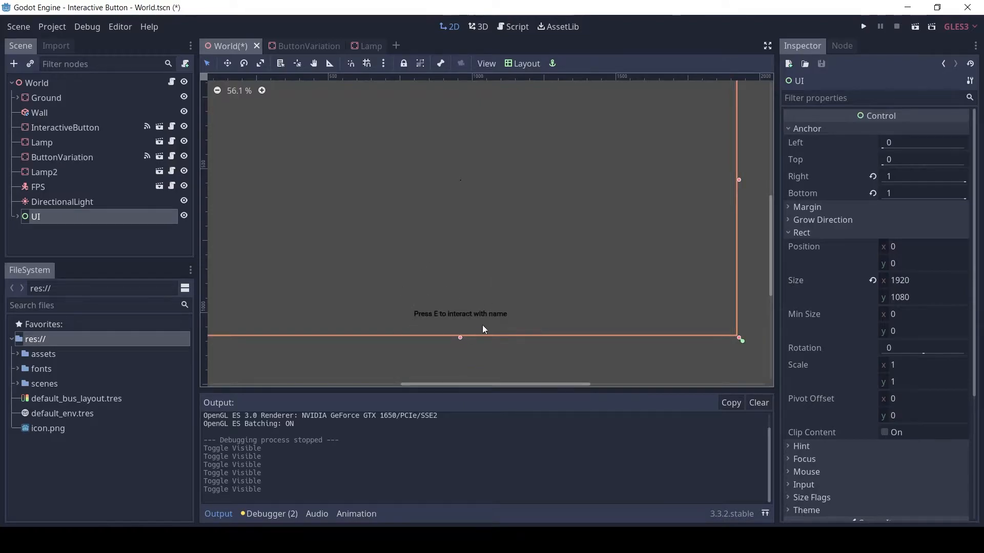
# Expand and collapse the UI overlay node, then open the InteractiveButton scene separately
pyautogui.click(5, 216)
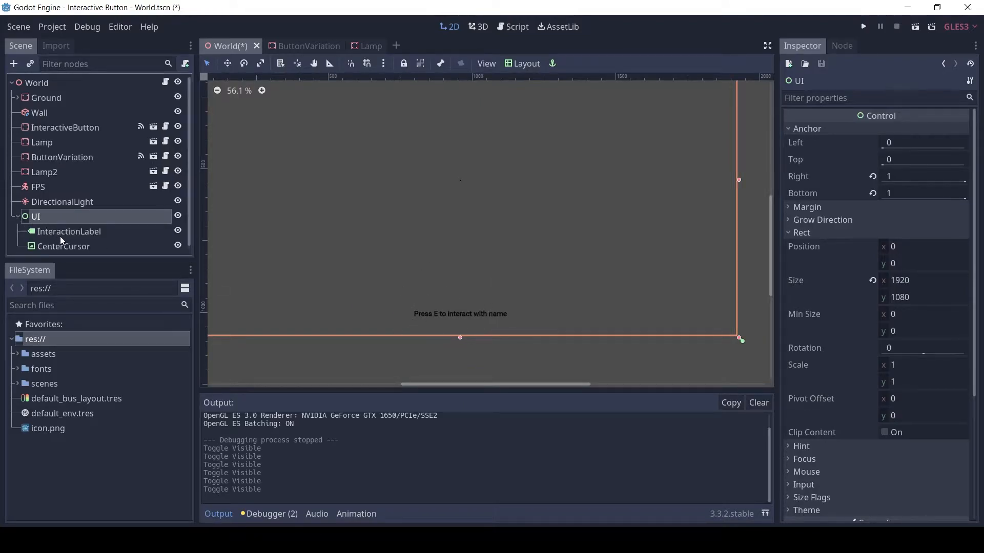
pyautogui.click(63, 246)
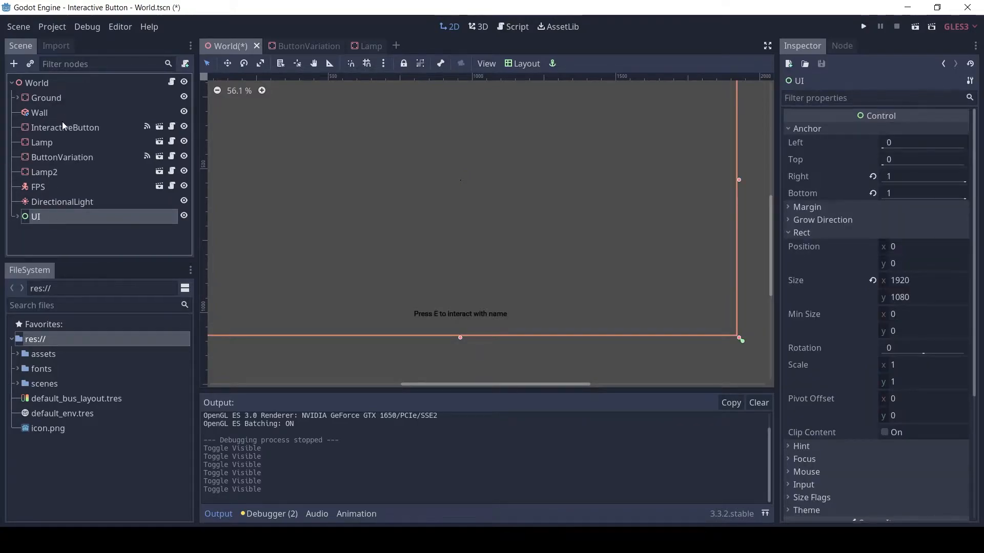
pyautogui.click(480, 26)
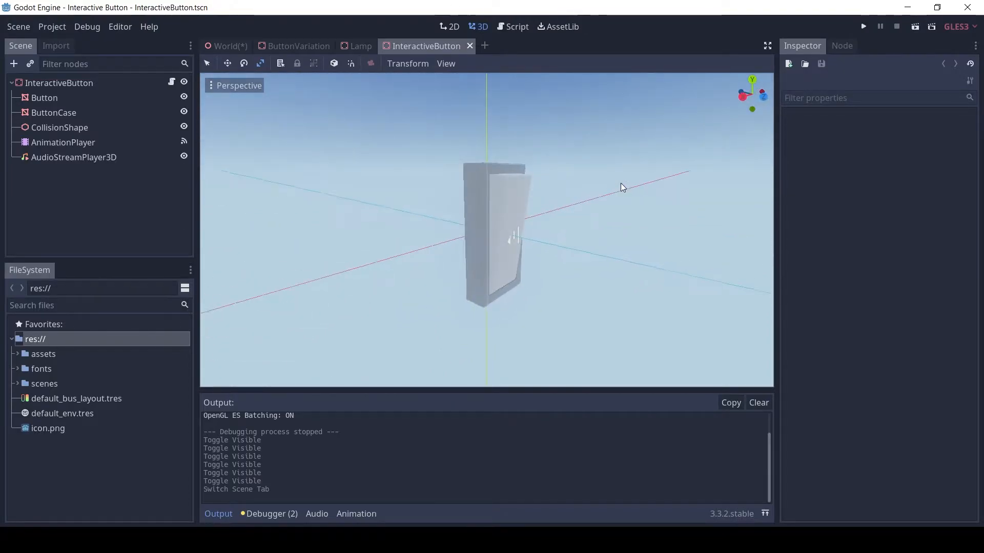
pyautogui.click(59, 83)
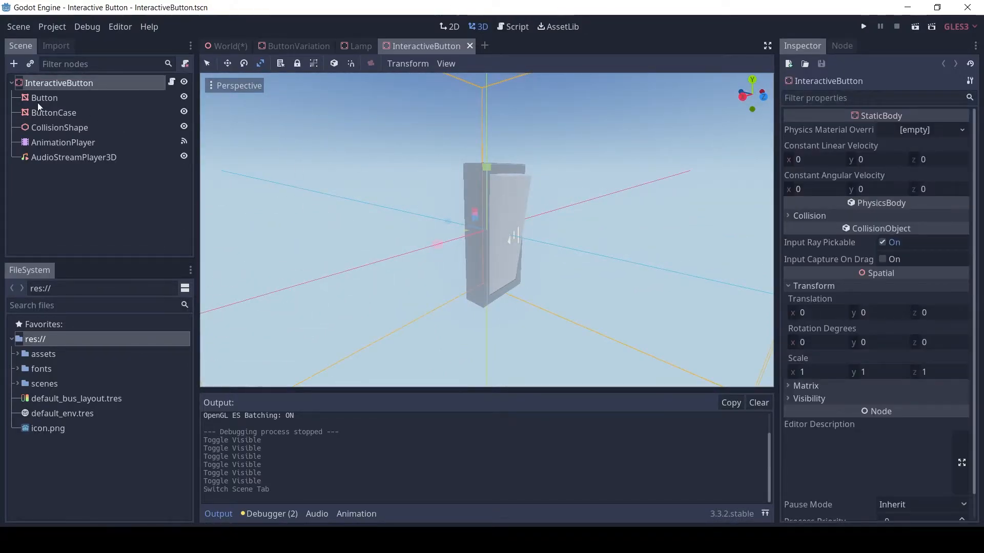
pyautogui.click(44, 97)
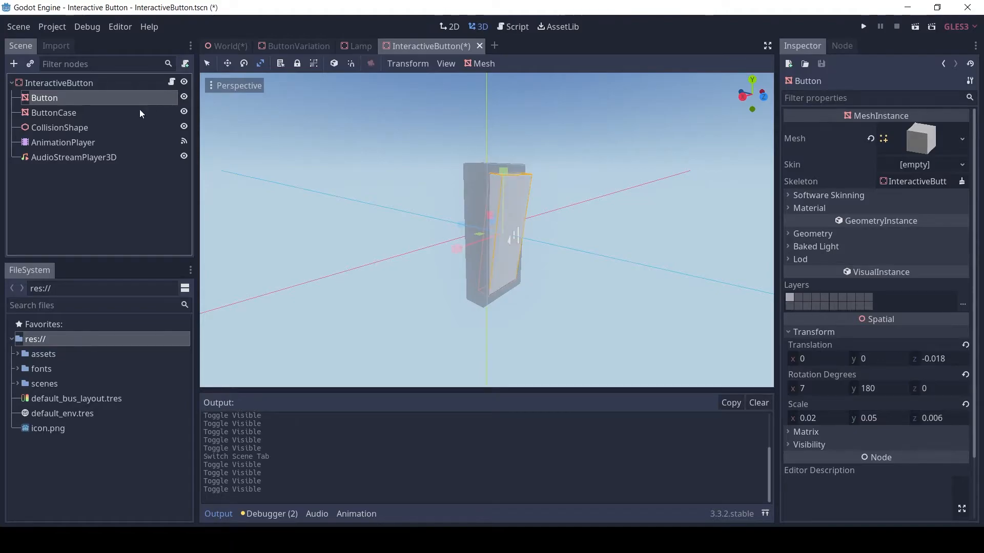
pyautogui.click(53, 112)
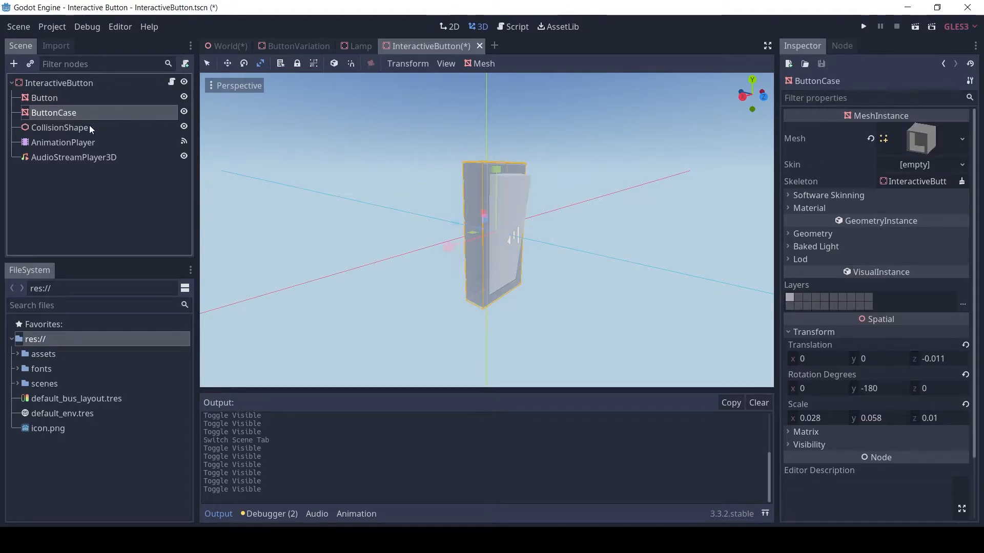
pyautogui.click(59, 128)
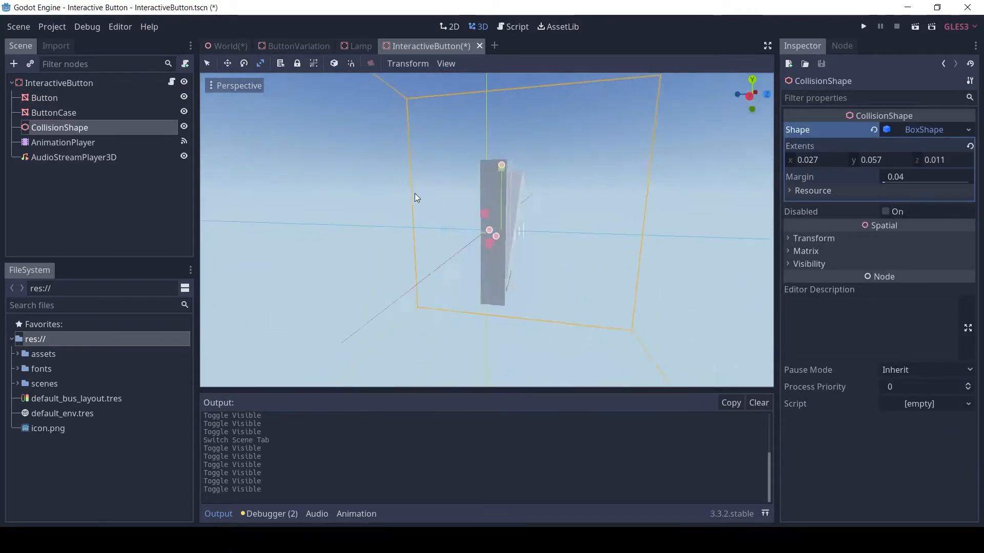
# Show the button's button_on animation track and view the button from other angles
pyautogui.click(63, 142)
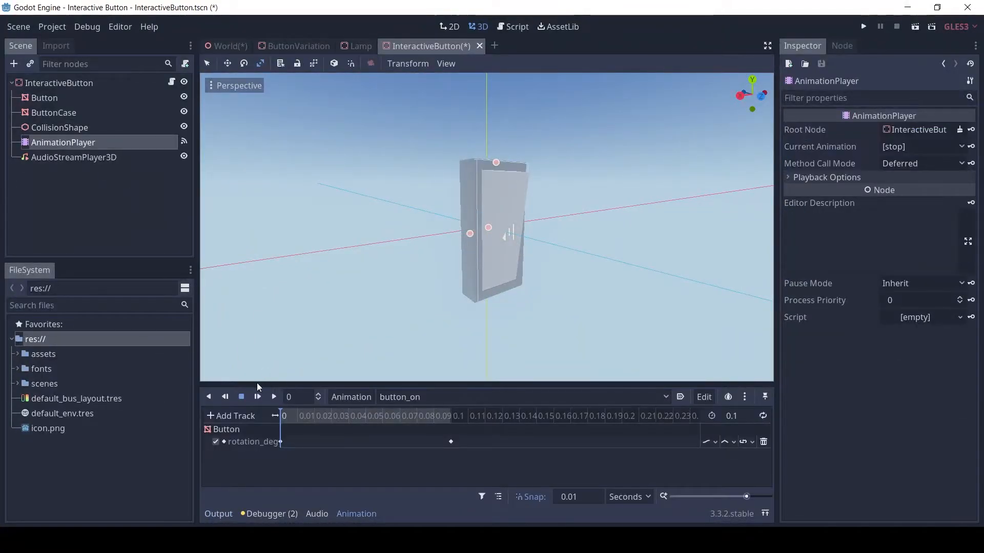
pyautogui.click(257, 396)
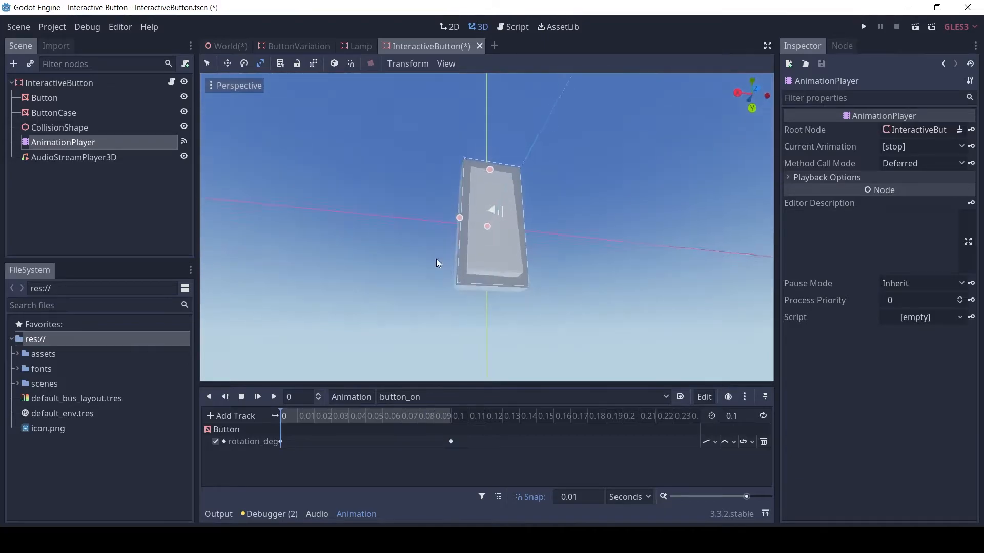
pyautogui.click(273, 397)
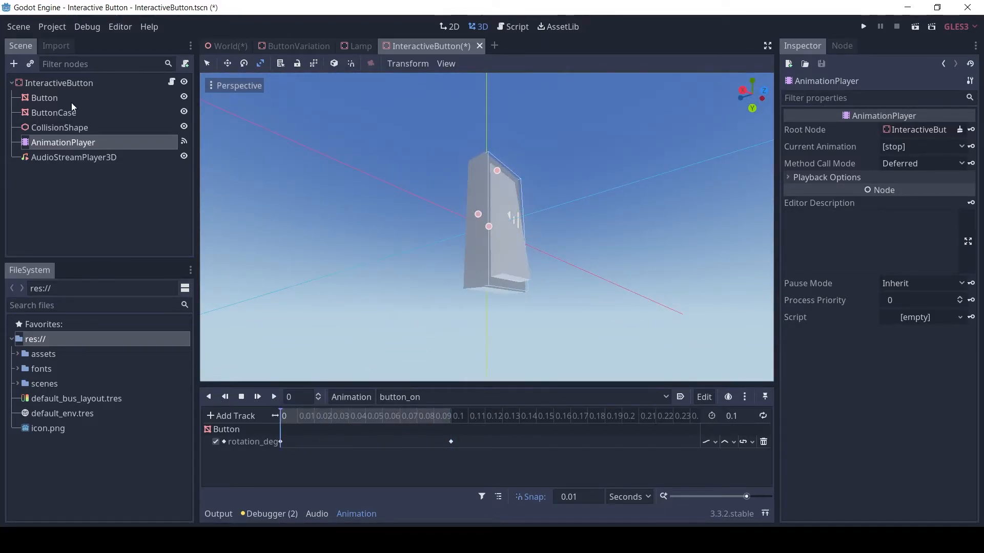
# Inspect the InteractiveButton root and AudioStreamPlayer3D, then bring up the InteractiveButton script
pyautogui.click(58, 82)
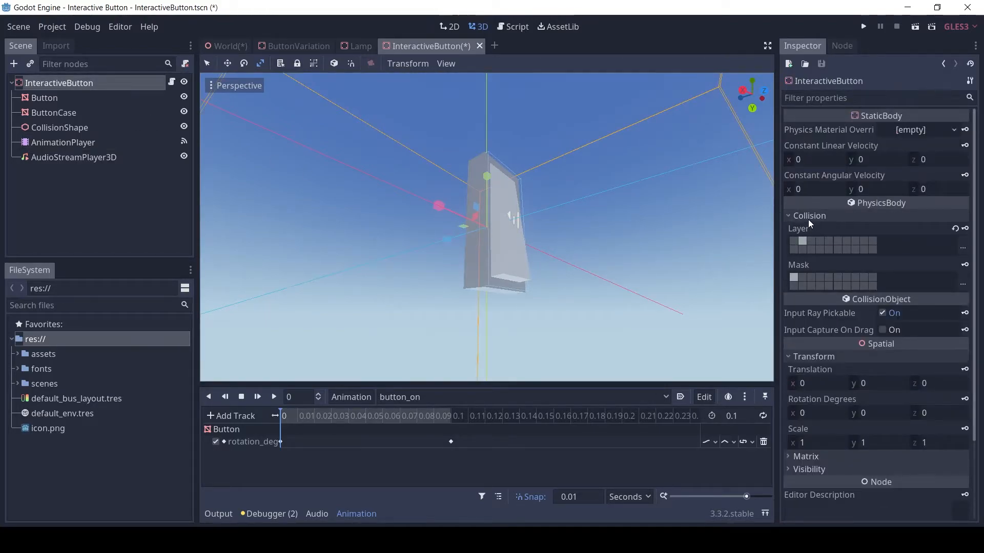
pyautogui.click(73, 157)
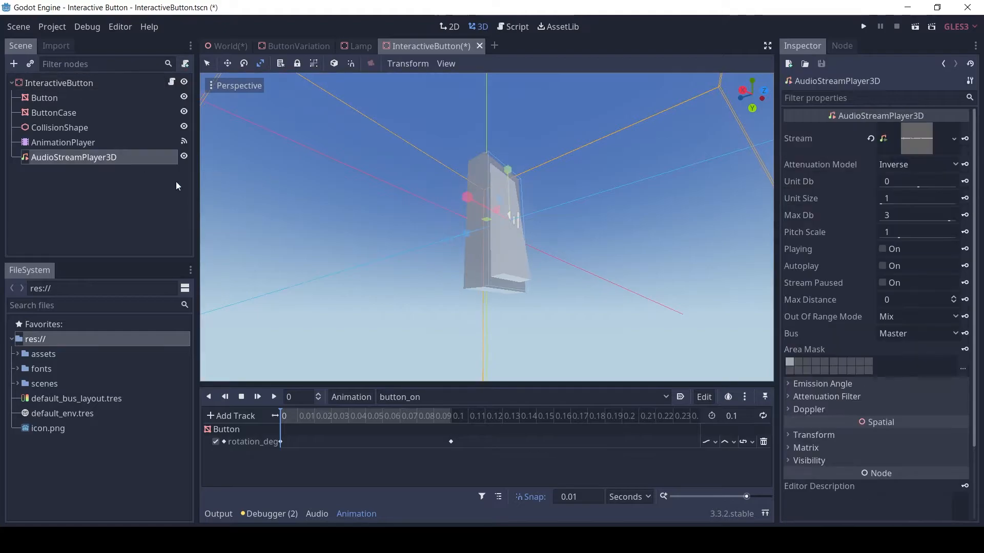
pyautogui.click(884, 248)
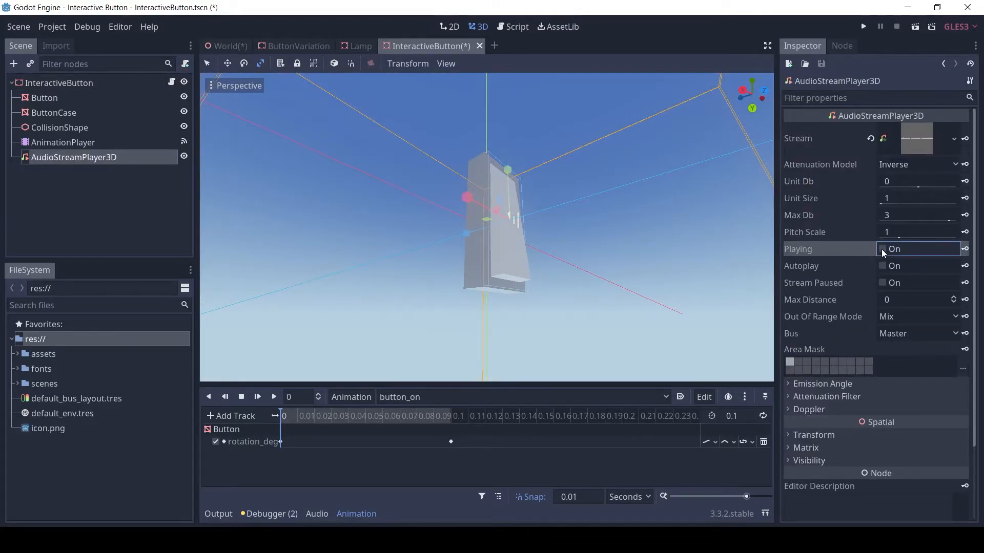
pyautogui.click(58, 82)
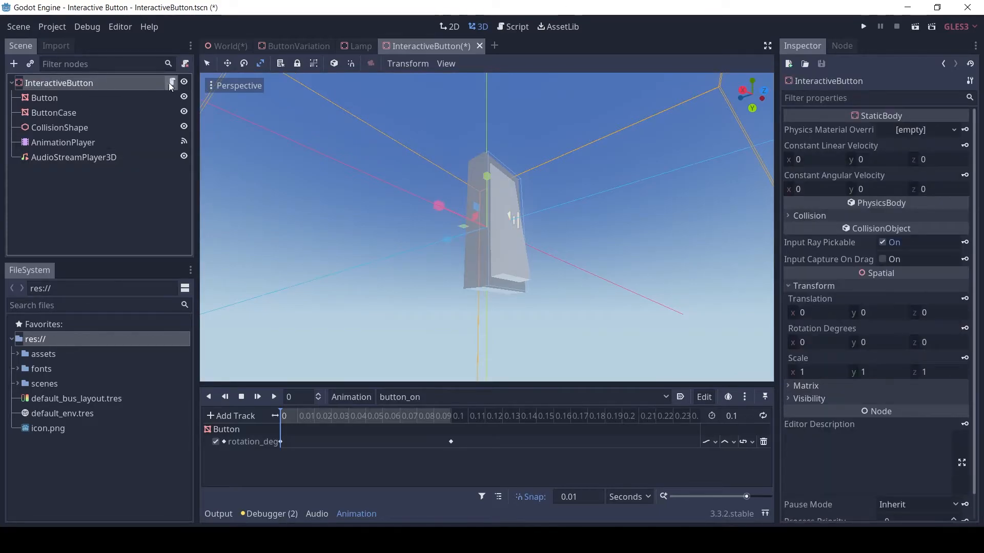
pyautogui.click(511, 26)
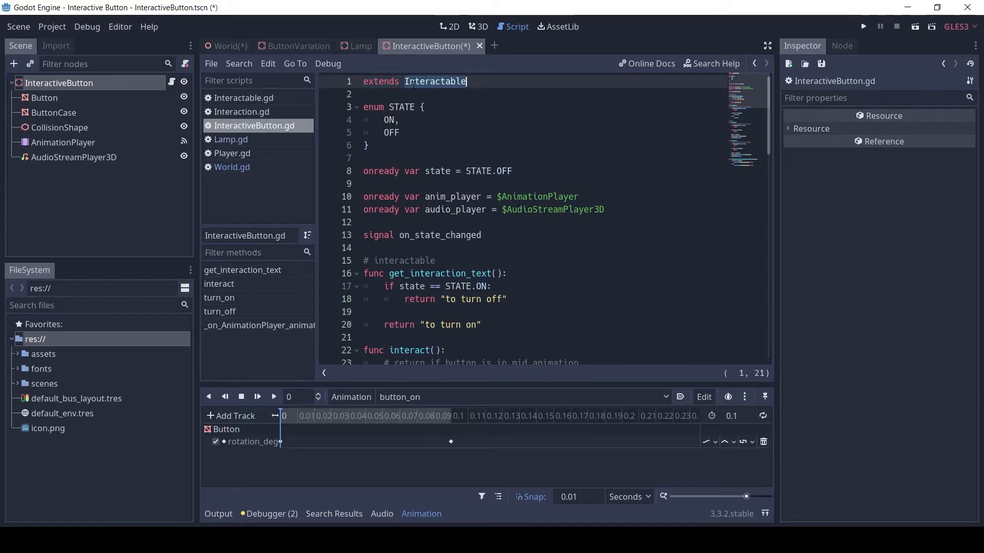
pyautogui.click(368, 146)
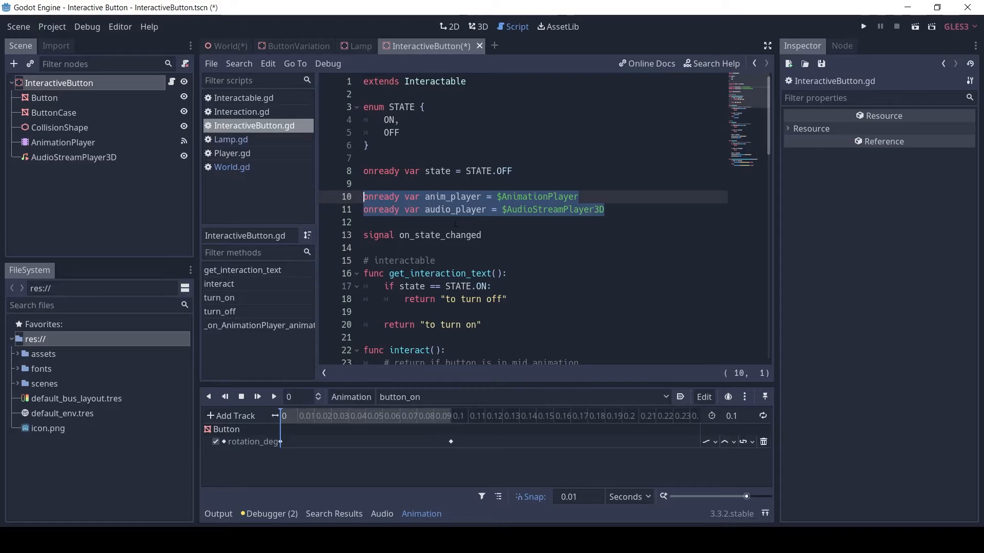
pyautogui.click(363, 235)
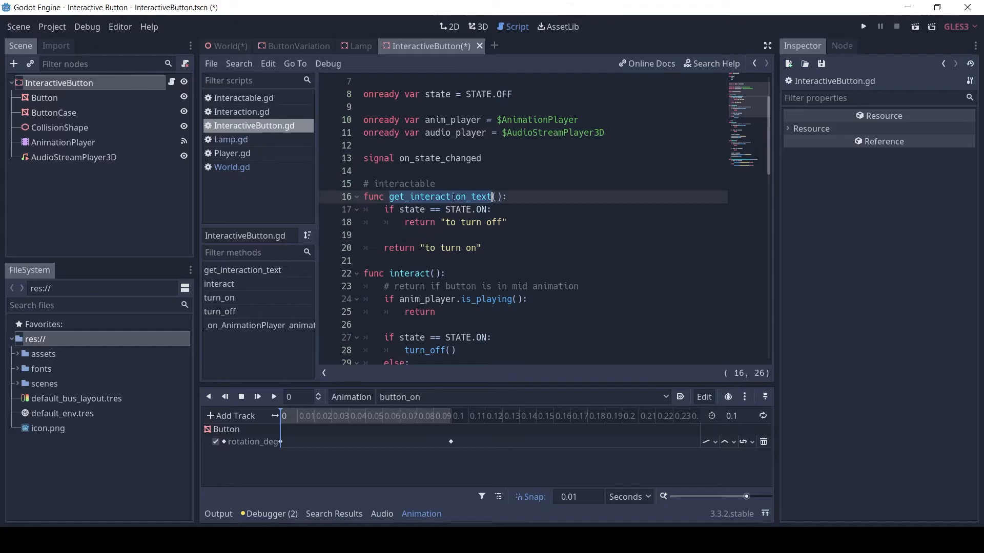
pyautogui.click(415, 273)
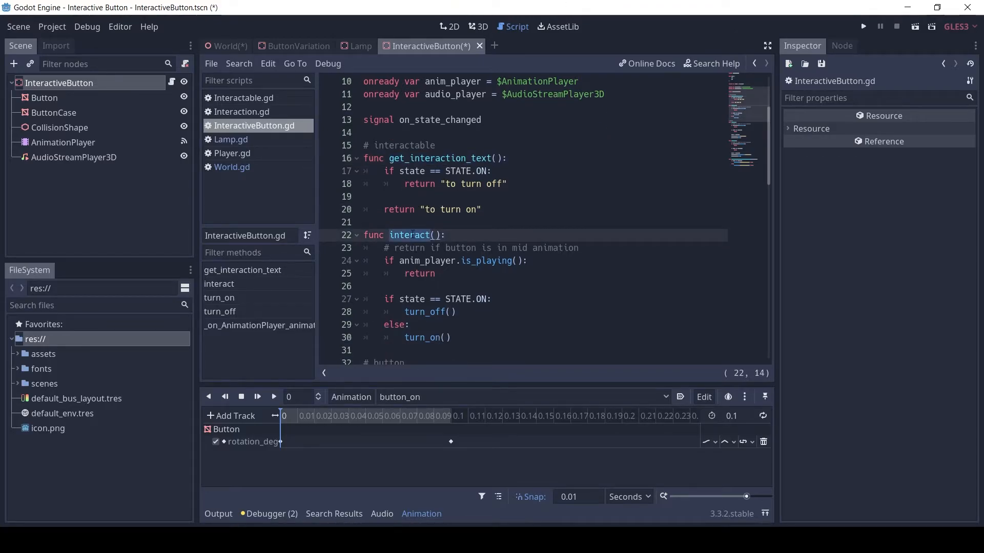
pyautogui.scroll(-3)
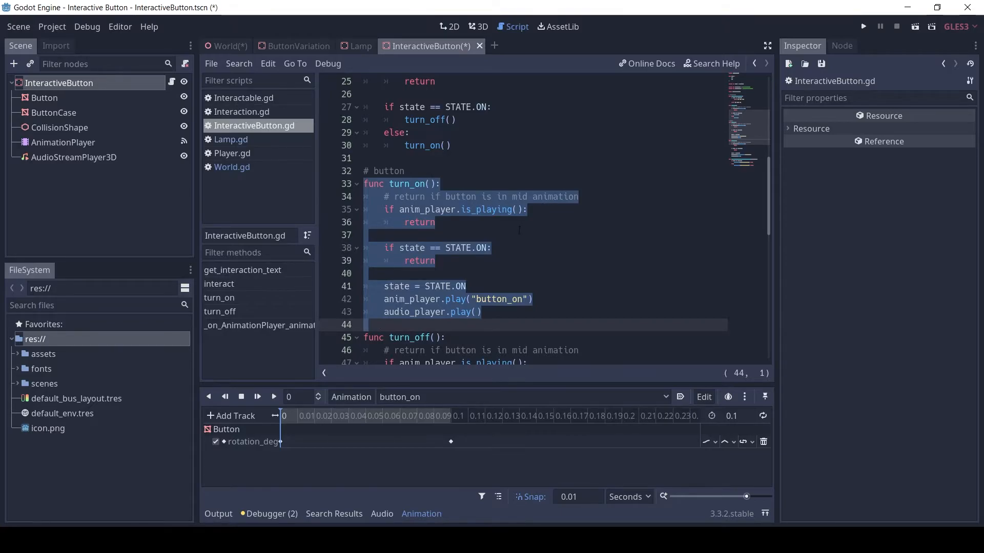
pyautogui.scroll(-3)
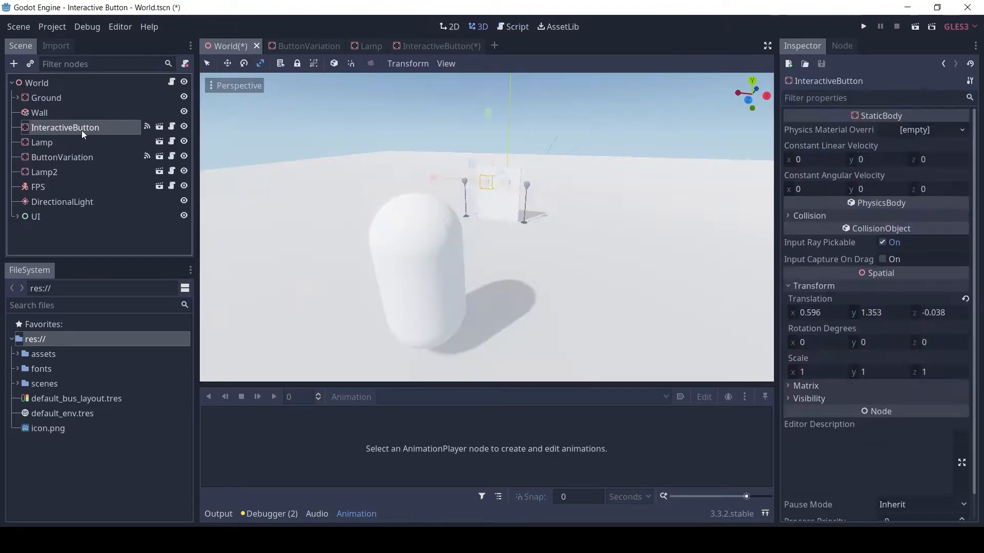
# Show InteractiveButton's on_state_changed signal connection in the Node dock's Signals list
pyautogui.click(841, 45)
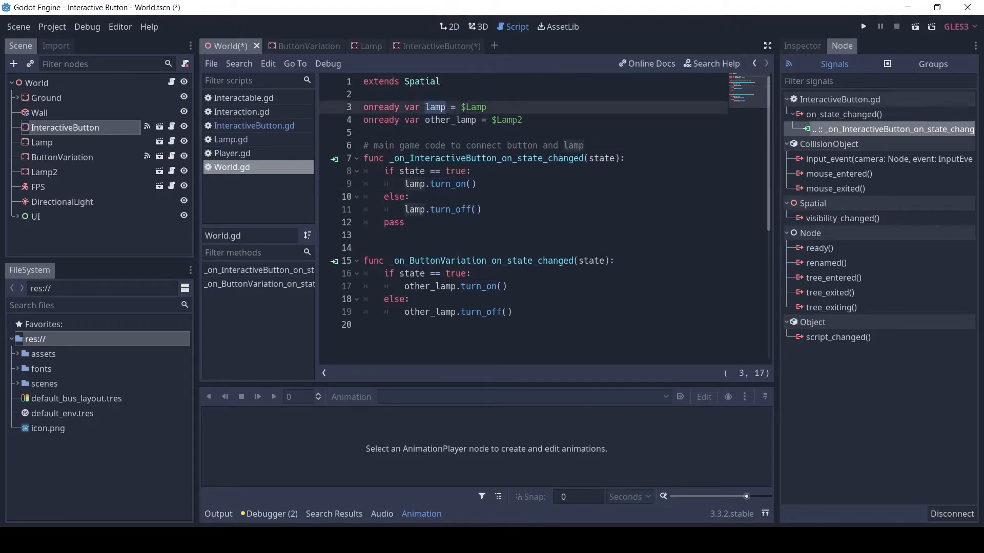
pyautogui.moveTo(44, 143)
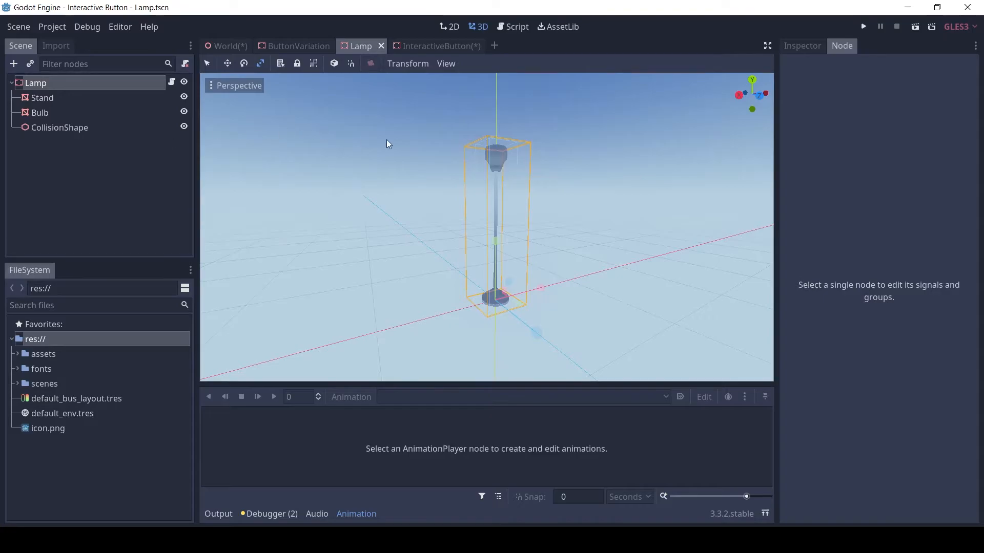
# View the Lamp's signals and review Lamp.gd's turn_on and turn_off material swaps
pyautogui.click(184, 82)
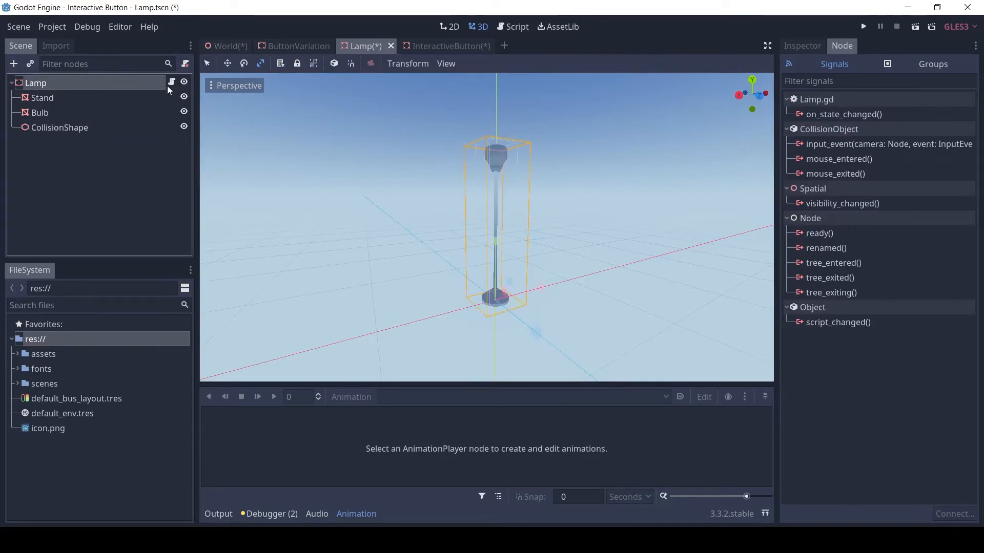
pyautogui.click(516, 27)
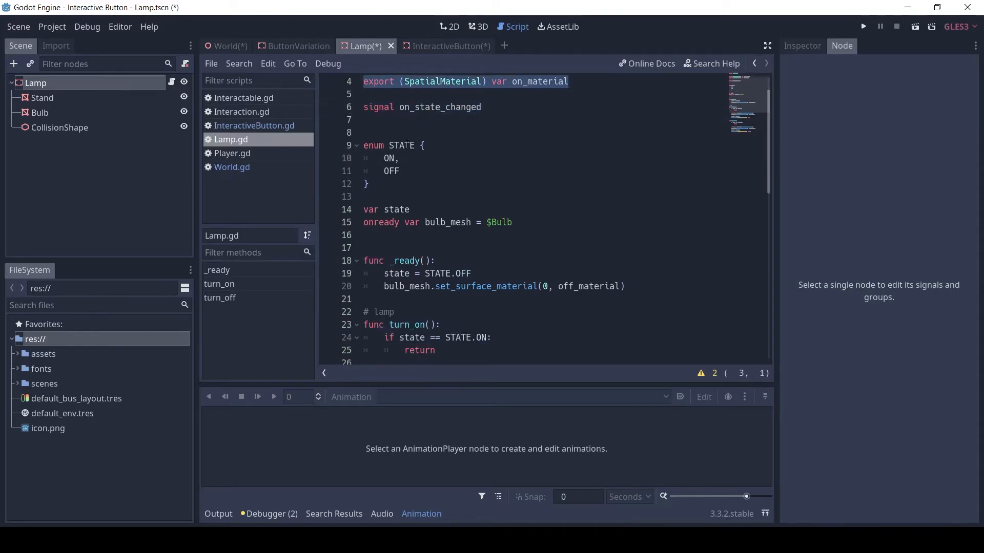
pyautogui.scroll(-3)
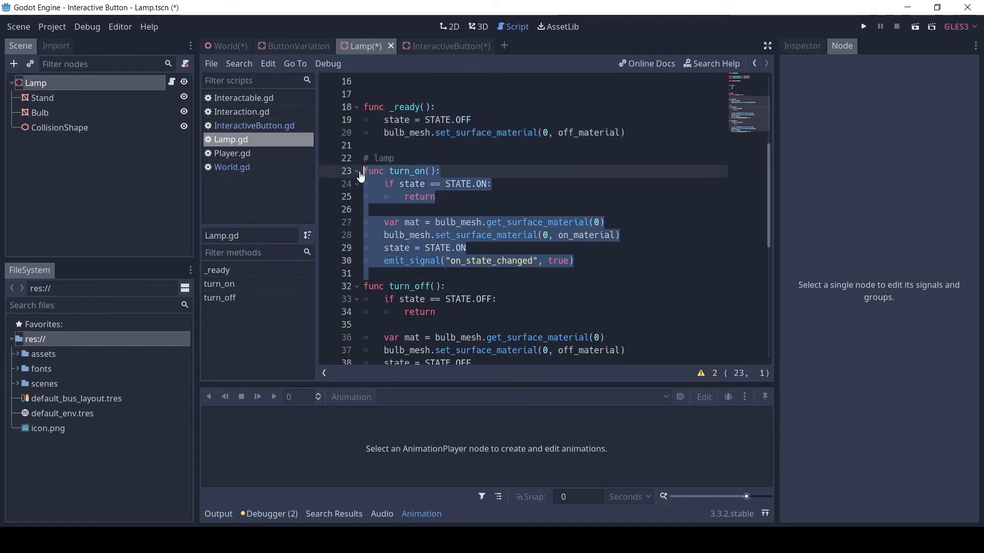
pyautogui.click(406, 236)
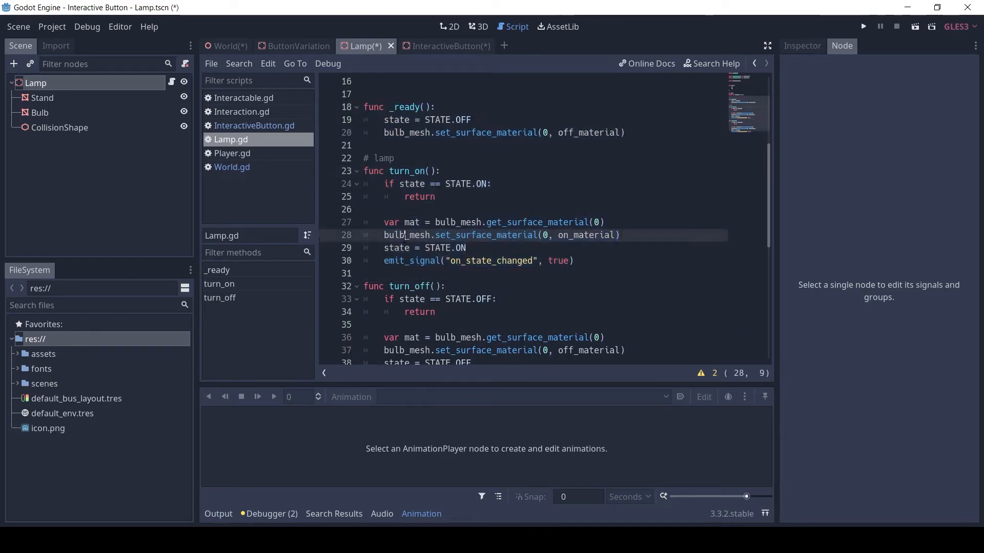
pyautogui.doubleClick(483, 234)
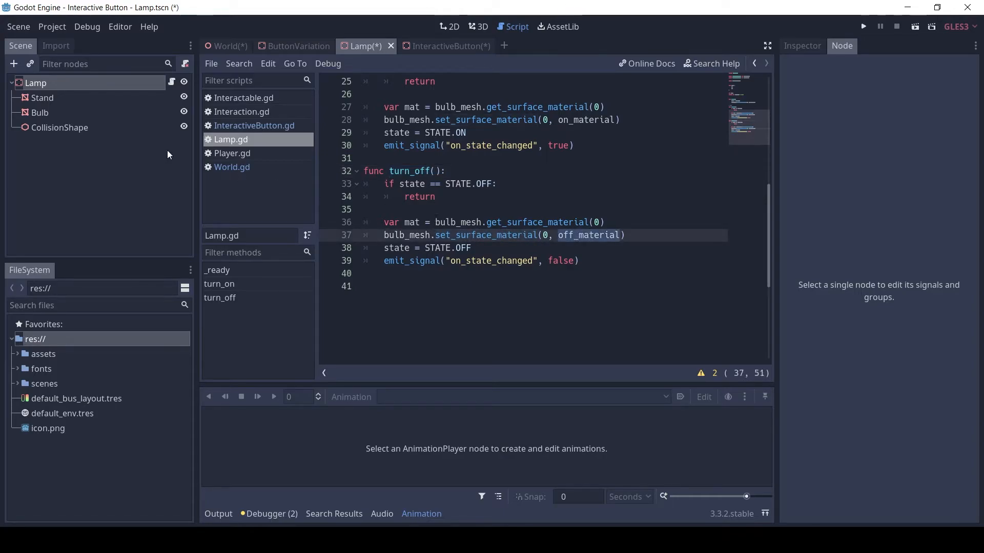
pyautogui.click(482, 26)
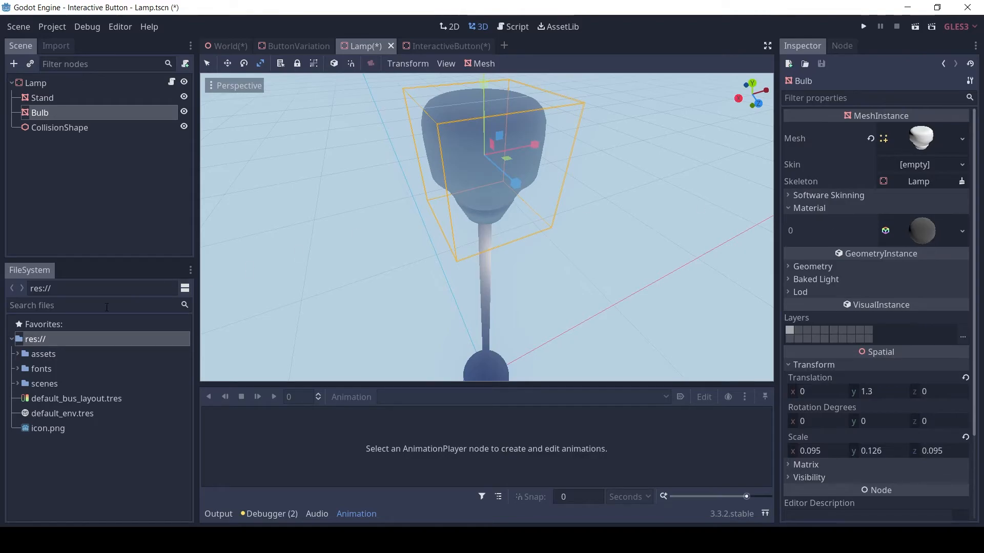
# Filter FileSystem for 'material', apply lamp_on_material to the bulb, then revert to lamp_off_material
pyautogui.write('material')
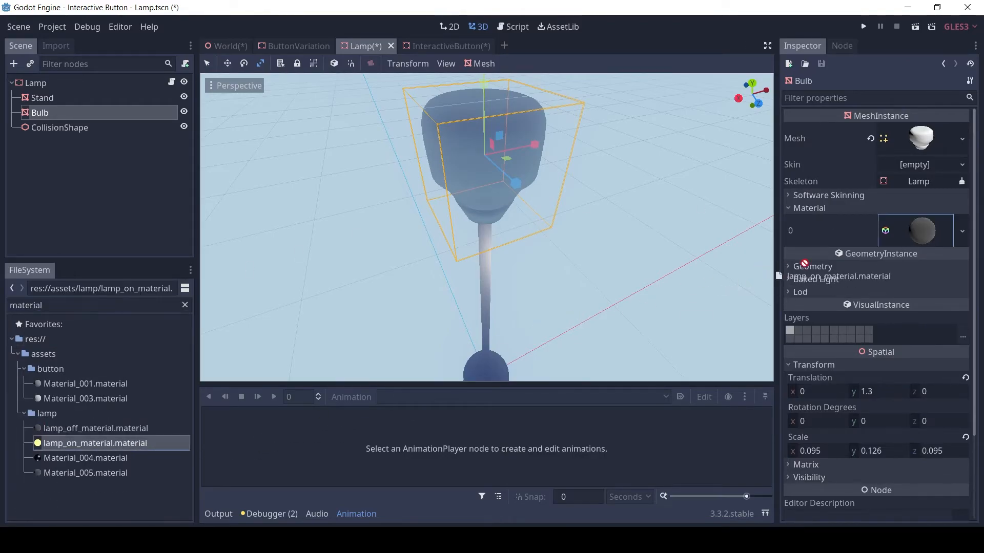
pyautogui.moveTo(95, 442); pyautogui.dragTo(922, 230)
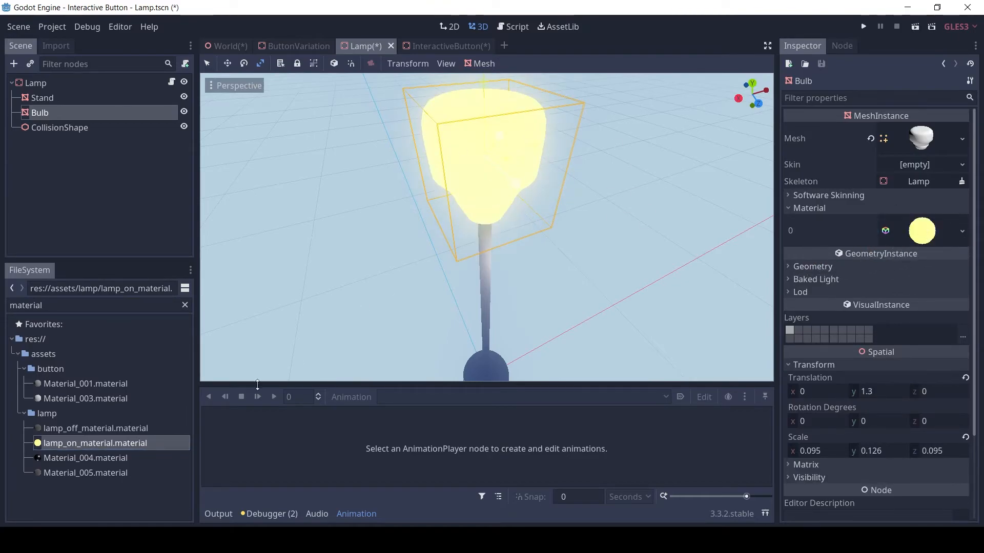
pyautogui.click(96, 428)
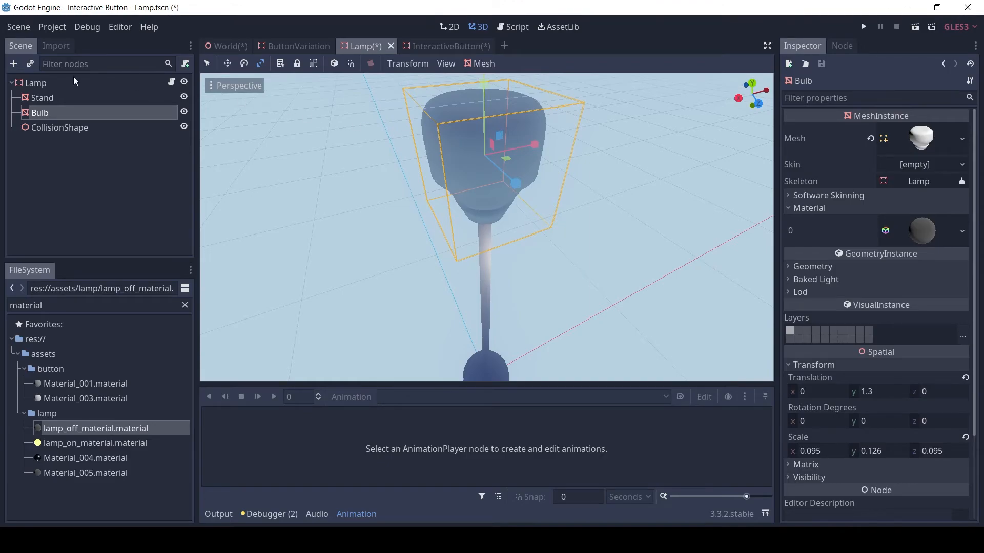
# Save the Lamp scene with the Lamp root selected and return to InteractiveButton
pyautogui.click(36, 82)
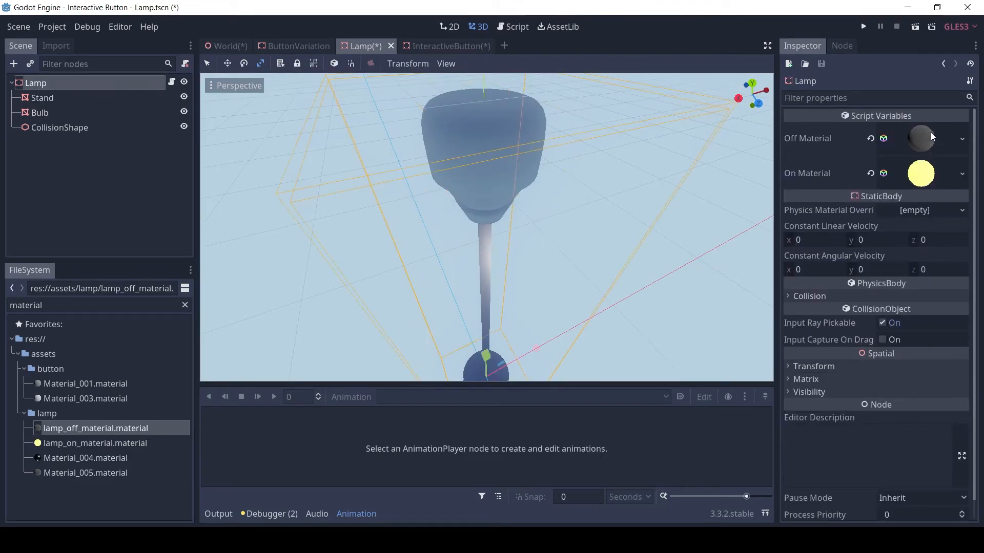
pyautogui.press('ctrl+s')
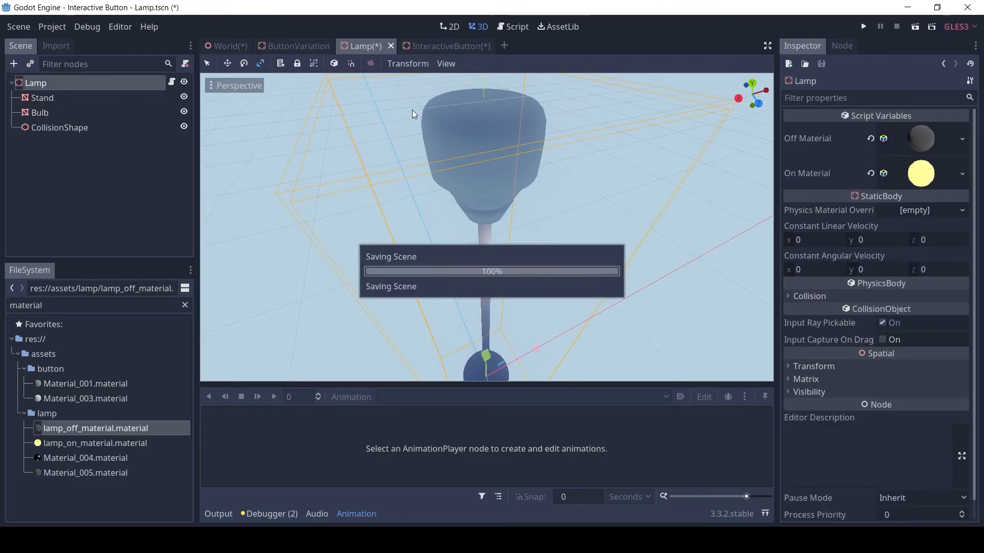
pyautogui.click(430, 46)
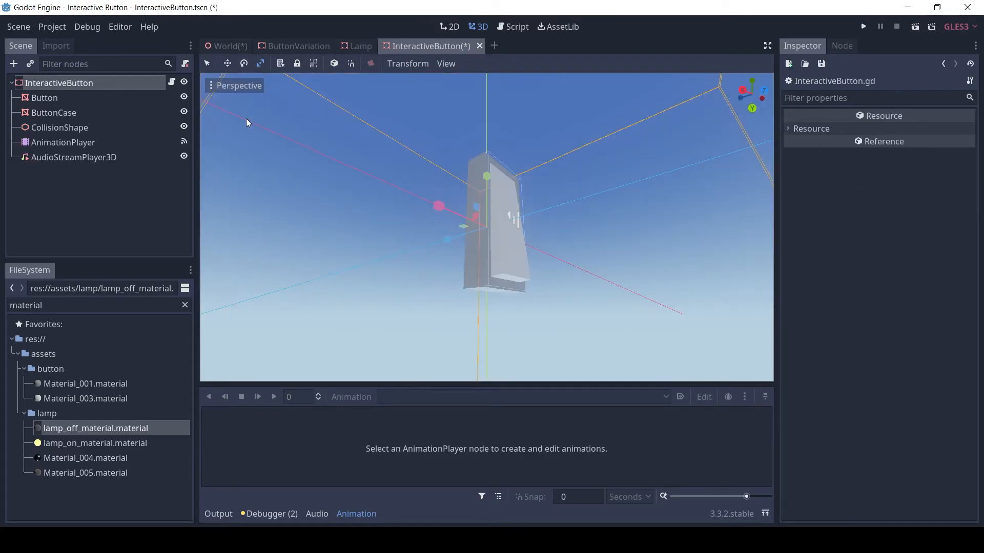
# Inspect ButtonVariation's root, Base, Switch, CollisionShape and AudioStreamPlayer3D nodes
pyautogui.click(94, 305)
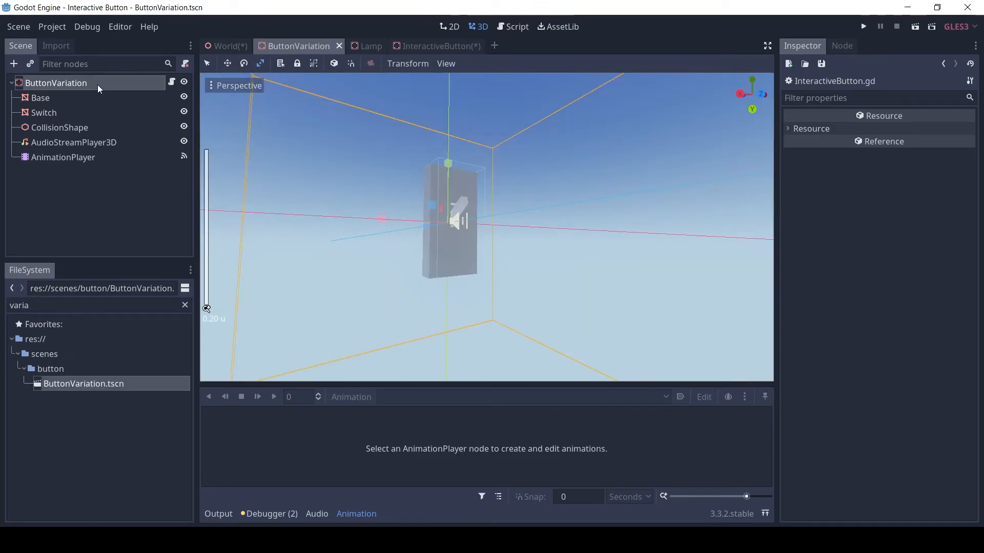
pyautogui.click(56, 82)
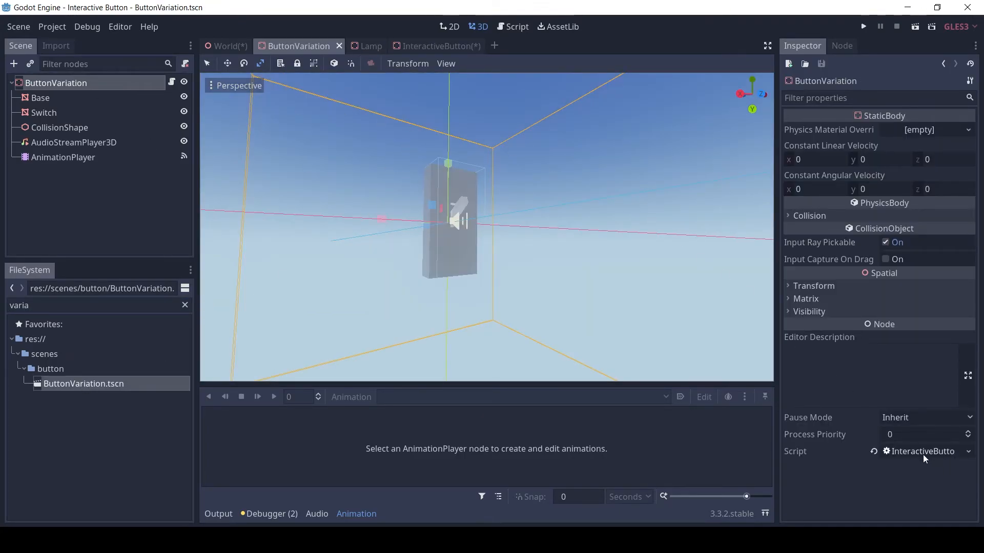
pyautogui.click(40, 98)
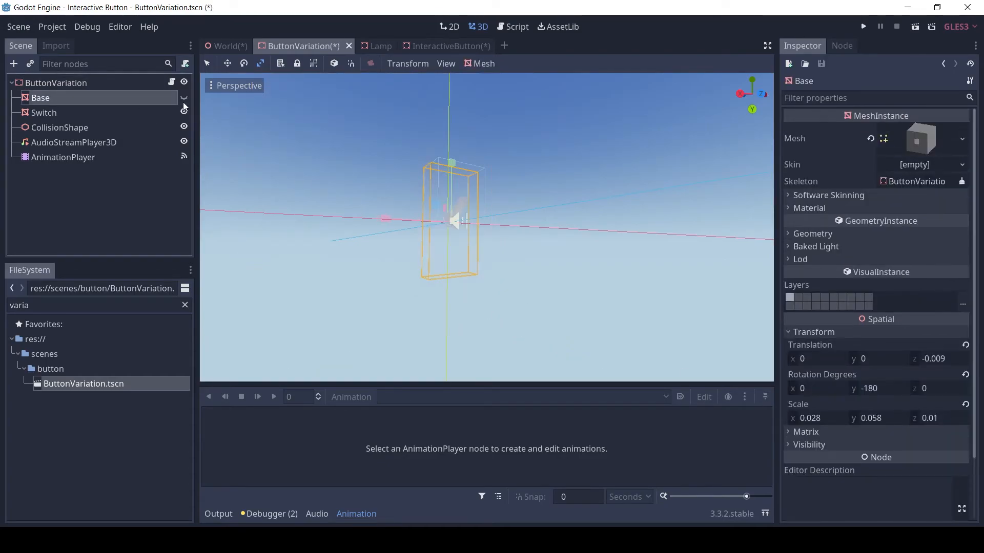
pyautogui.click(44, 112)
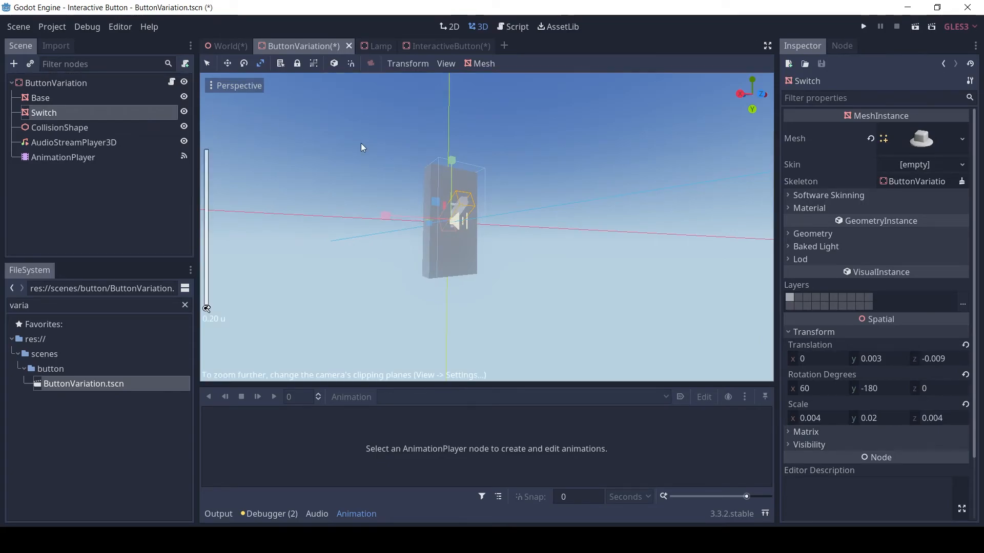
pyautogui.click(59, 127)
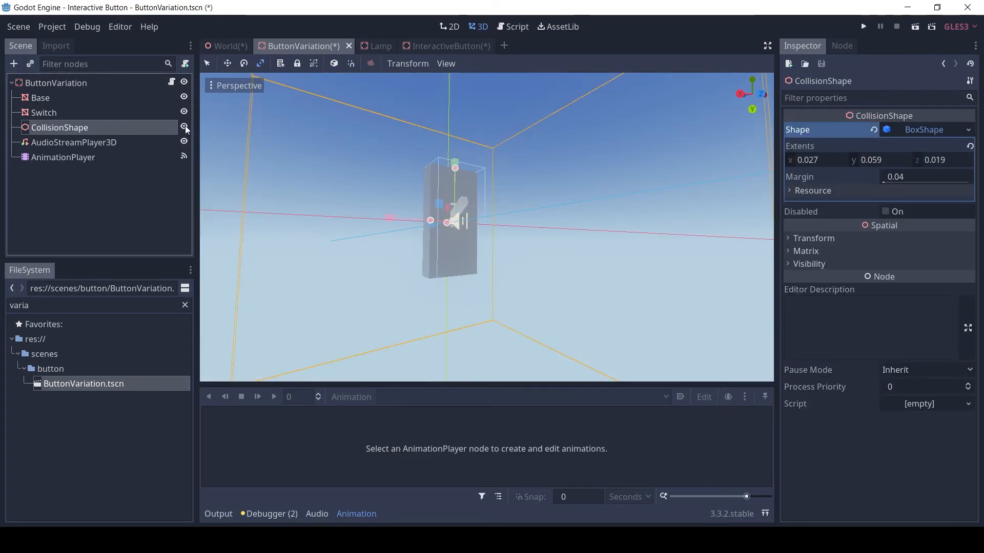
pyautogui.click(73, 143)
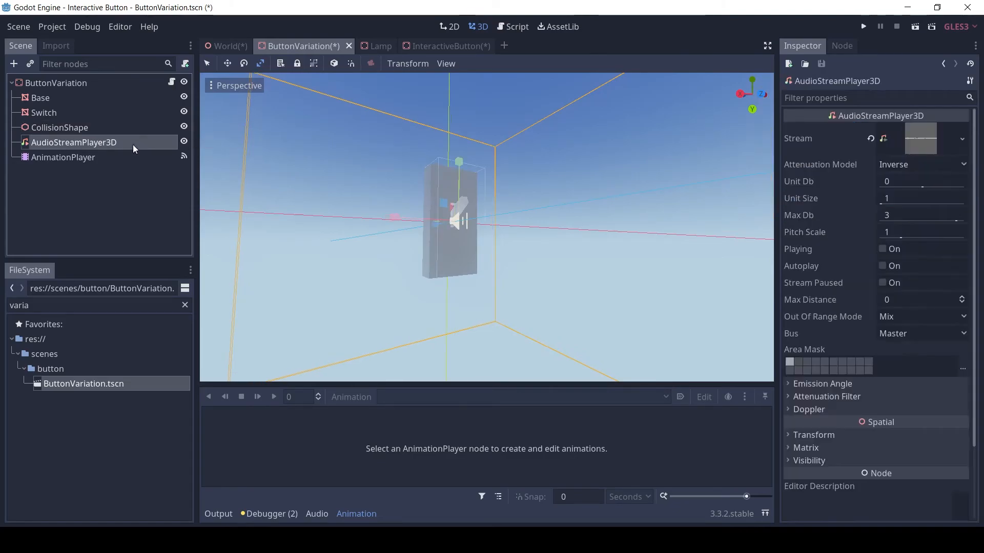
pyautogui.moveTo(134, 163)
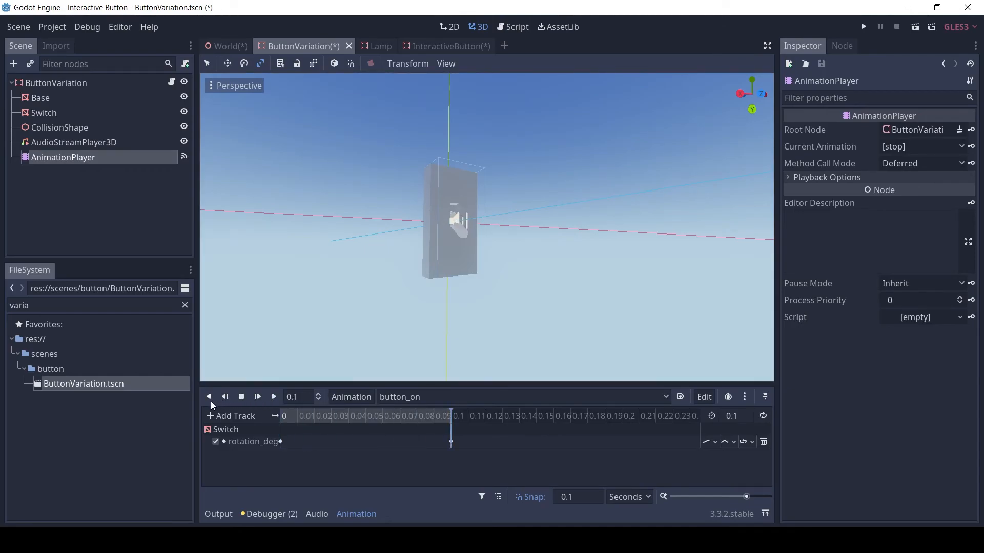
pyautogui.click(55, 82)
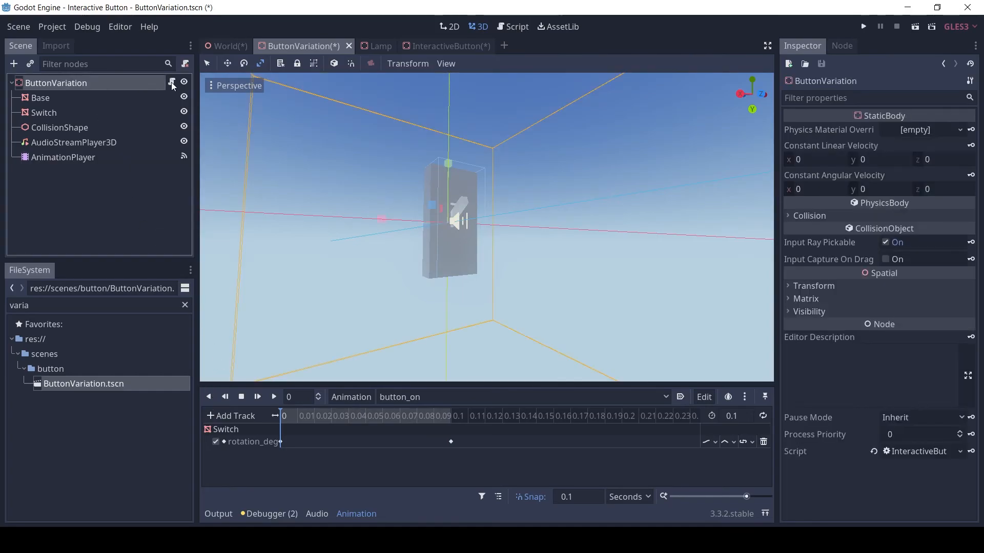
# Check ButtonVariation's InteractiveButton.gd, locate Lamp2, and review World.gd's second lamp handler
pyautogui.click(512, 26)
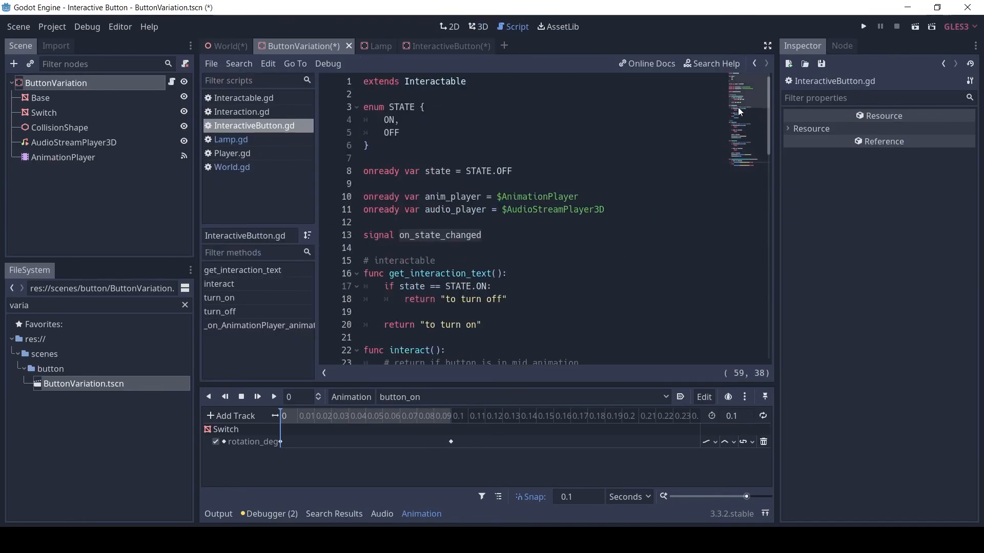
pyautogui.scroll(-3)
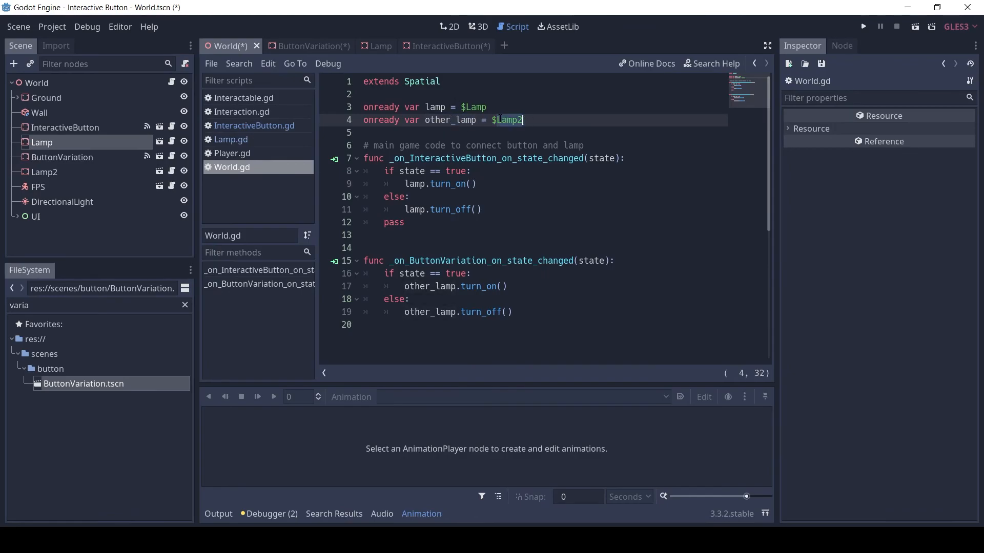
pyautogui.click(44, 172)
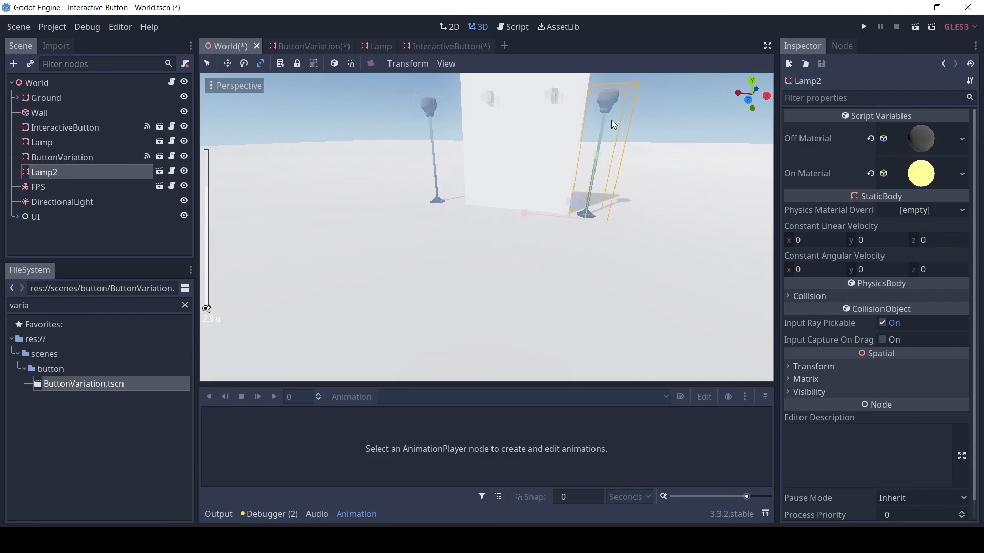
pyautogui.click(516, 26)
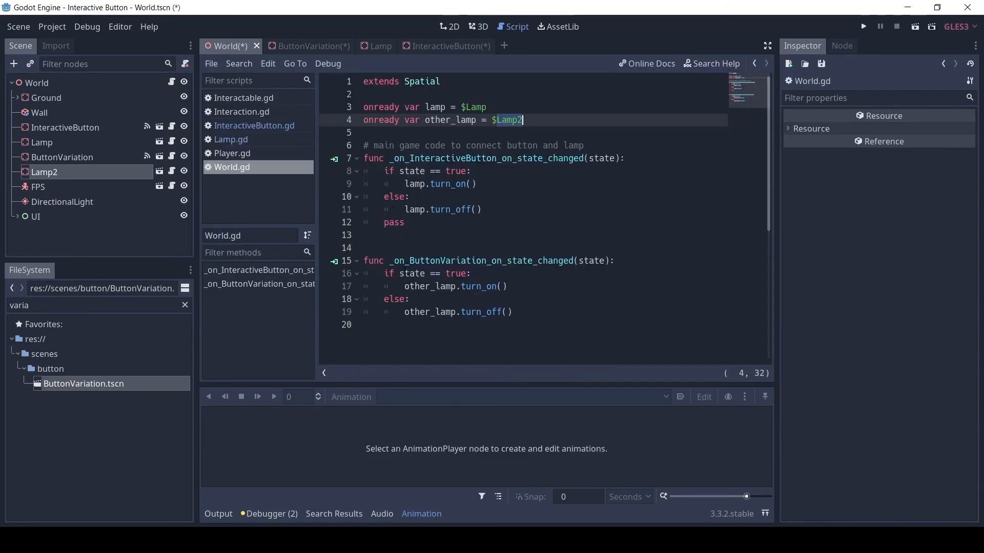